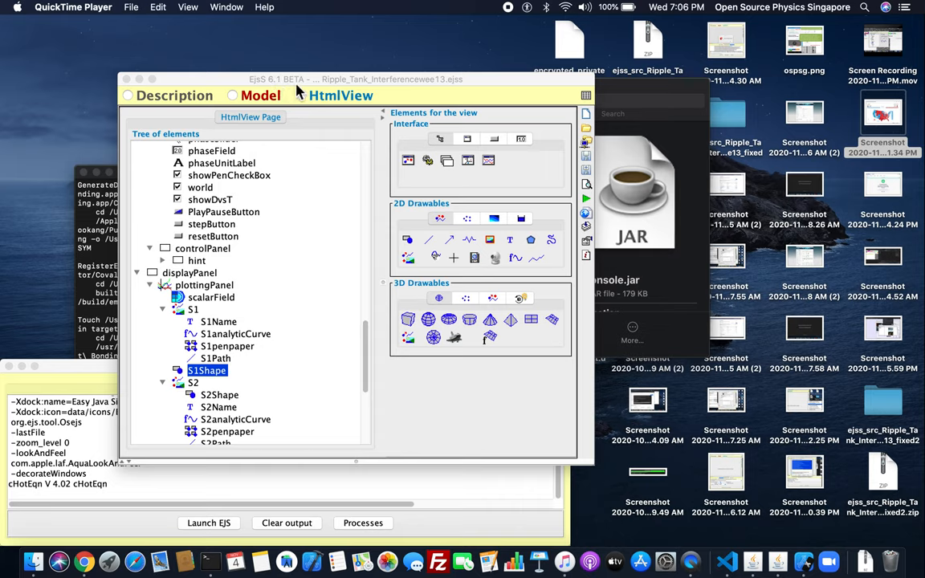
Step: Inspect S1Shape's element properties in the EJSS editor, showing MovesGroup set to true
{"action": "left_click", "coordinate": [301, 96]}
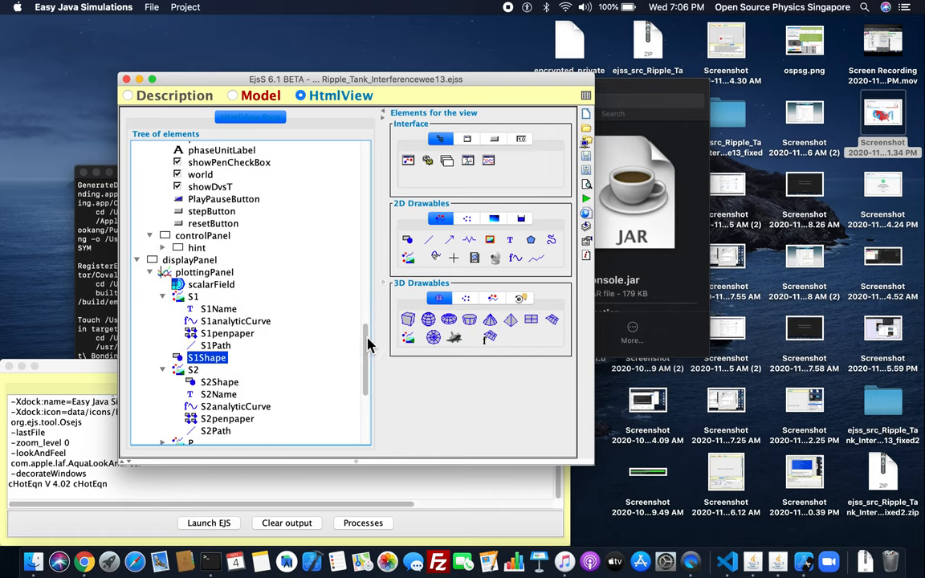
{"action": "mouse_move", "coordinate": [222, 366]}
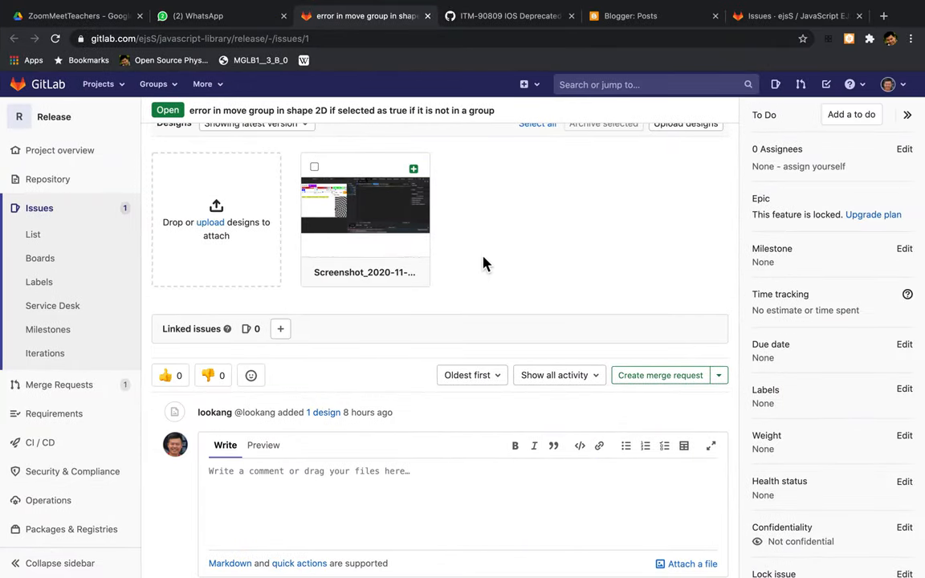
{"action": "scroll", "scroll_direction": "up", "scroll_amount": 3}
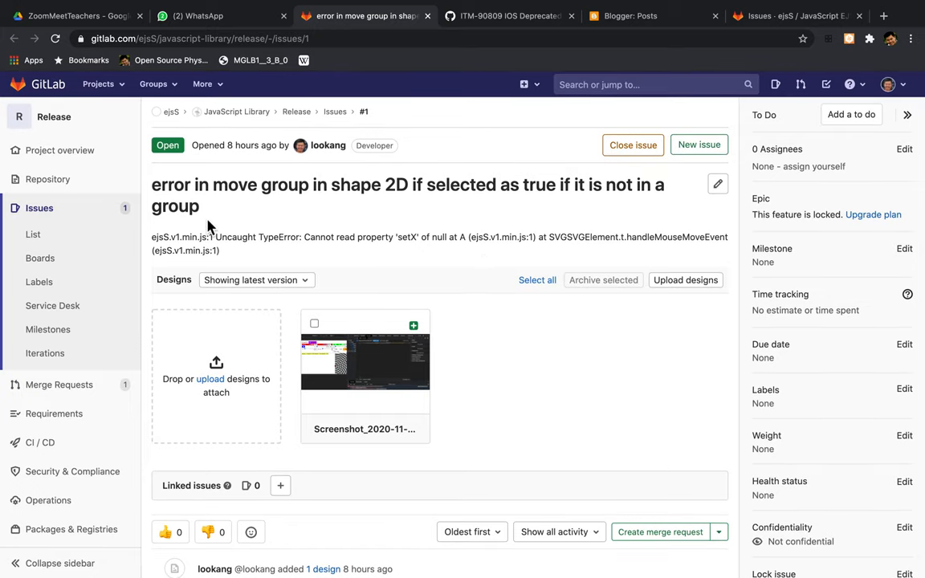
{"action": "mouse_move", "coordinate": [382, 239]}
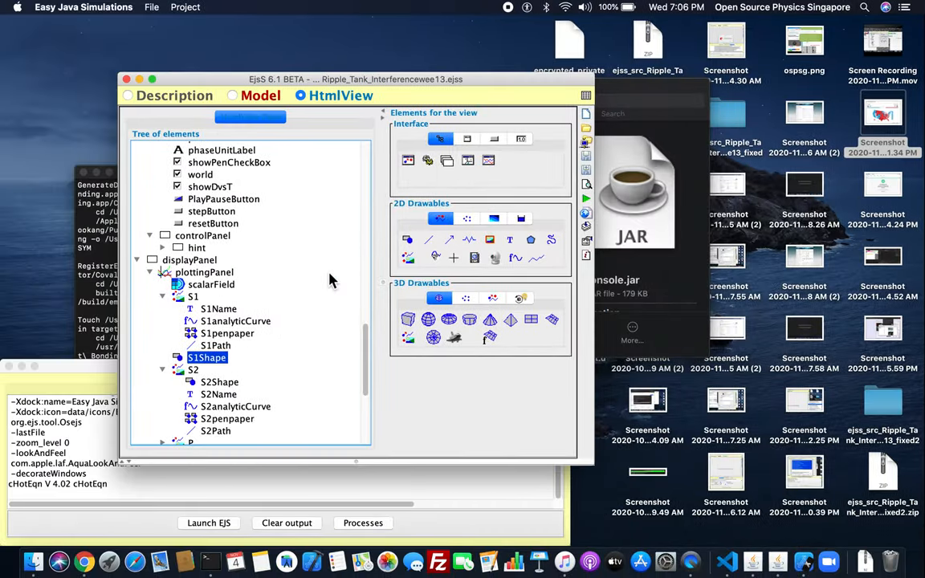
{"action": "mouse_move", "coordinate": [231, 187]}
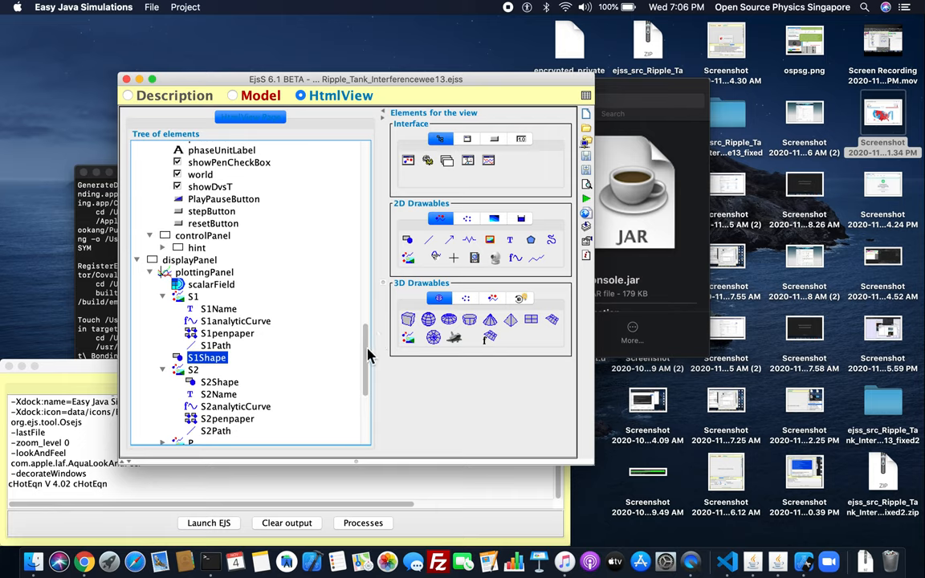
{"action": "scroll", "scroll_direction": "down", "scroll_amount": 3}
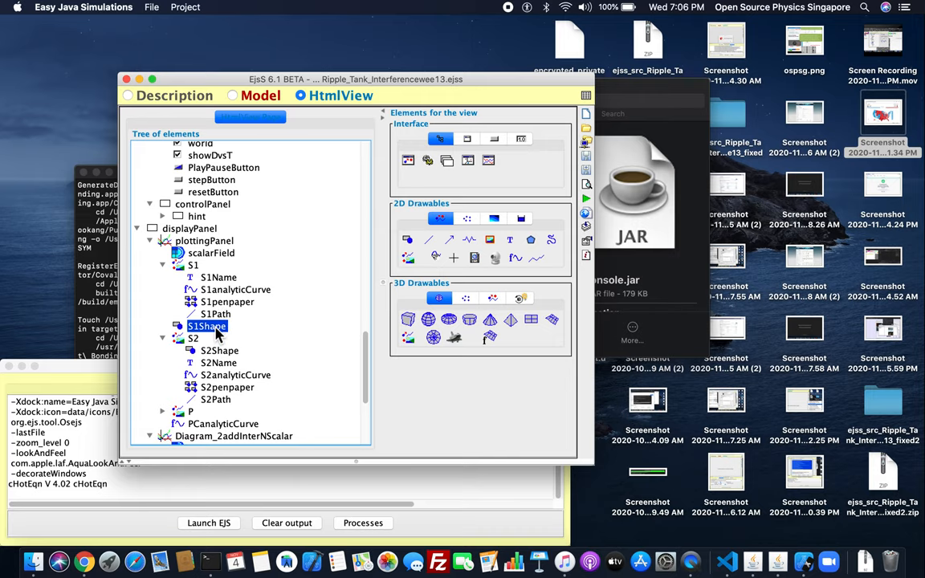
{"action": "double_click", "coordinate": [208, 326]}
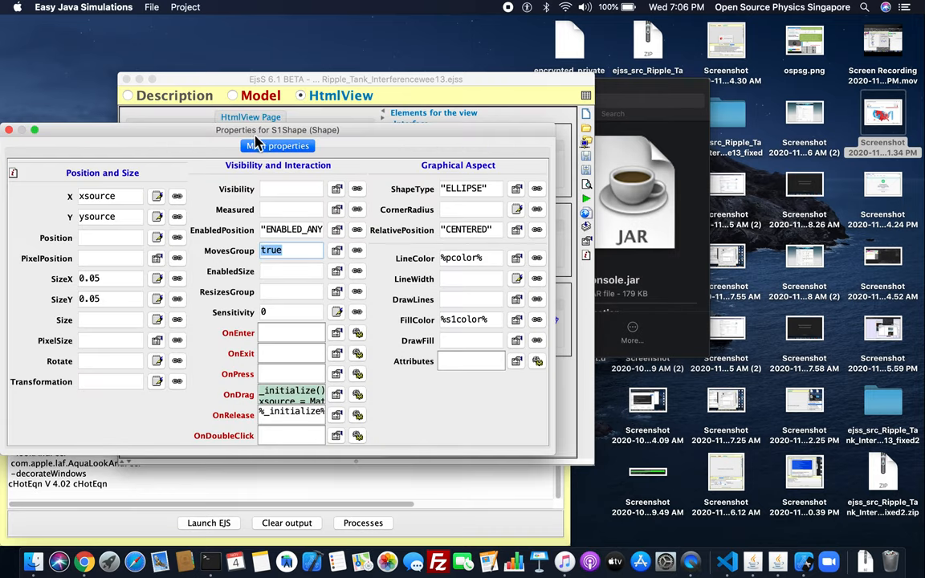
{"action": "mouse_move", "coordinate": [8, 141]}
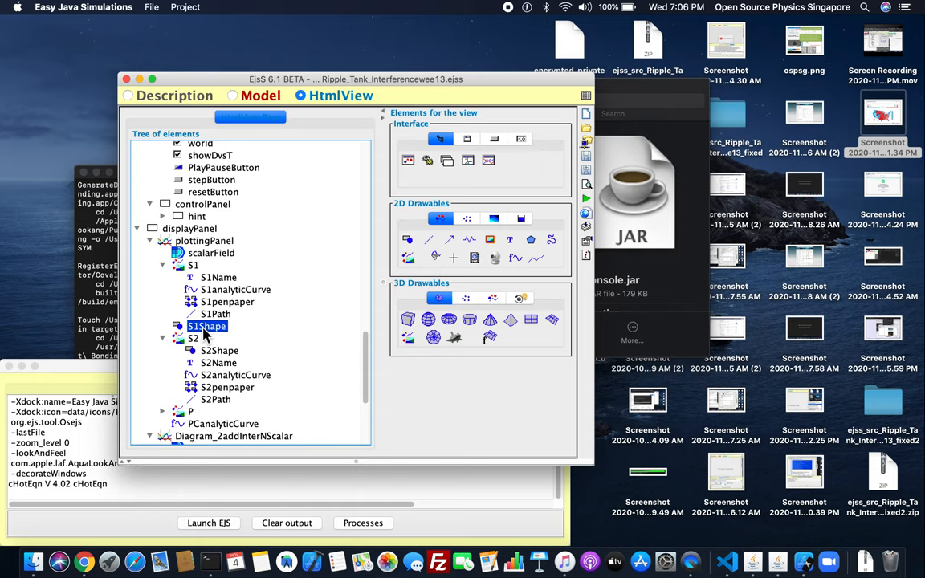
{"action": "double_click", "coordinate": [207, 327]}
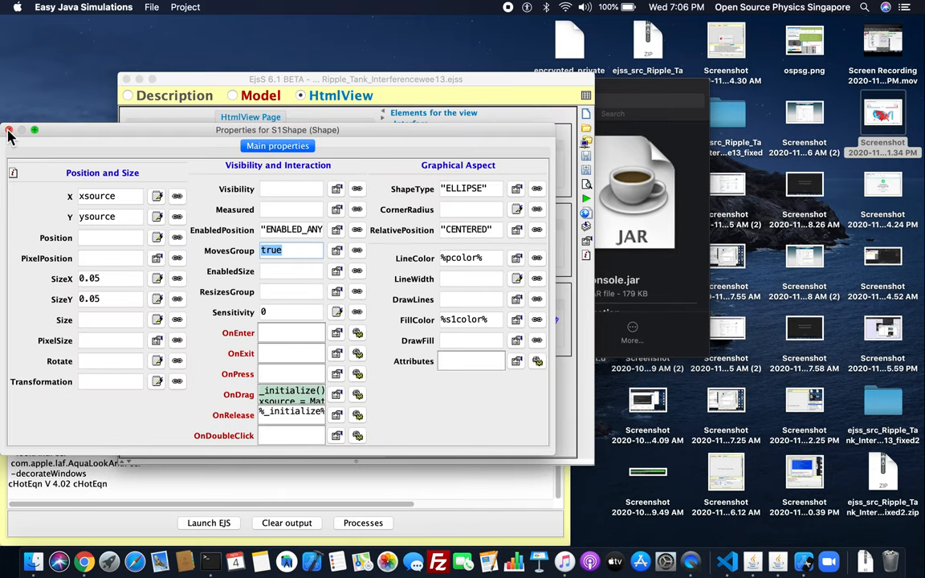
{"action": "left_click", "coordinate": [10, 130]}
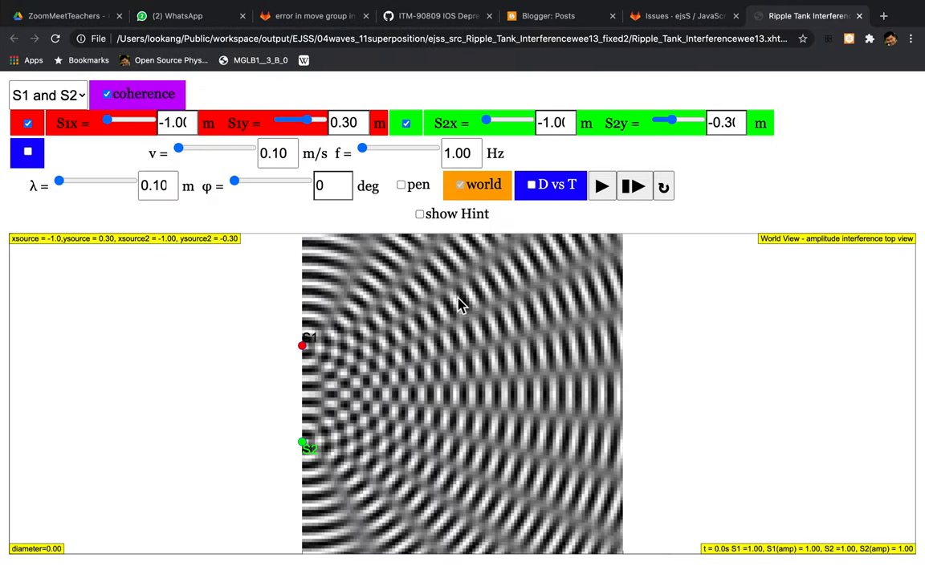
{"action": "mouse_move", "coordinate": [914, 41]}
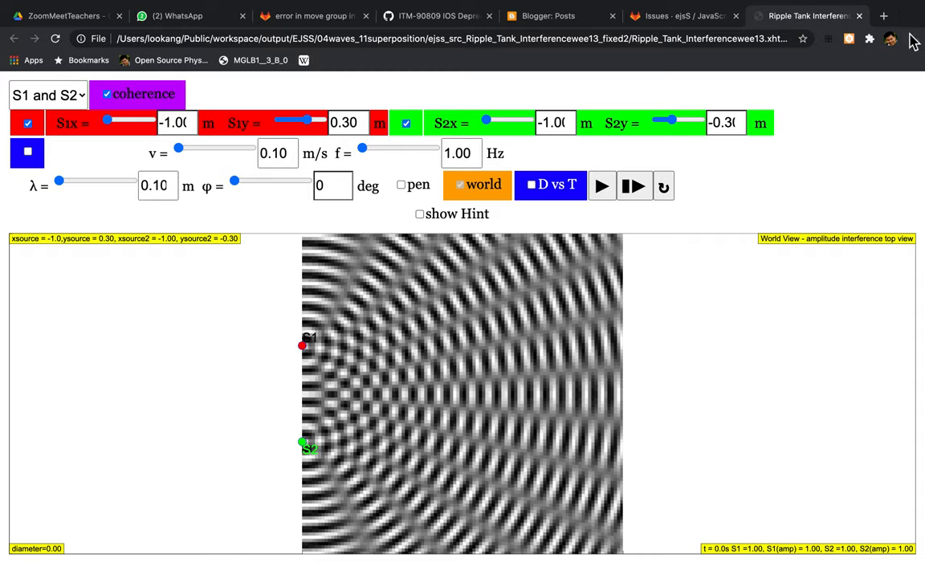
Step: Show Chrome's Developer Tools console with the uncaught TypeError from ejsS.v1.min.js
{"action": "left_click", "coordinate": [912, 38]}
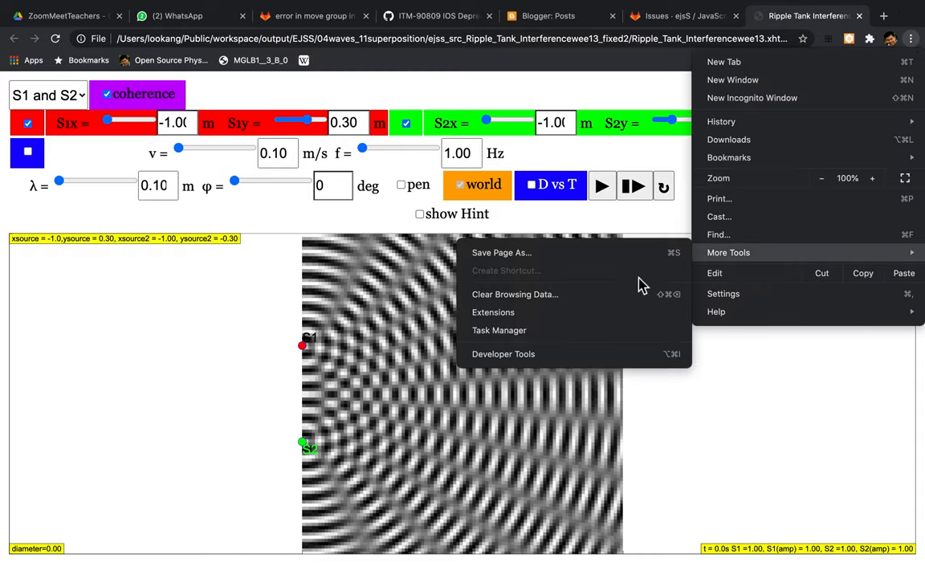
{"action": "left_click", "coordinate": [502, 355]}
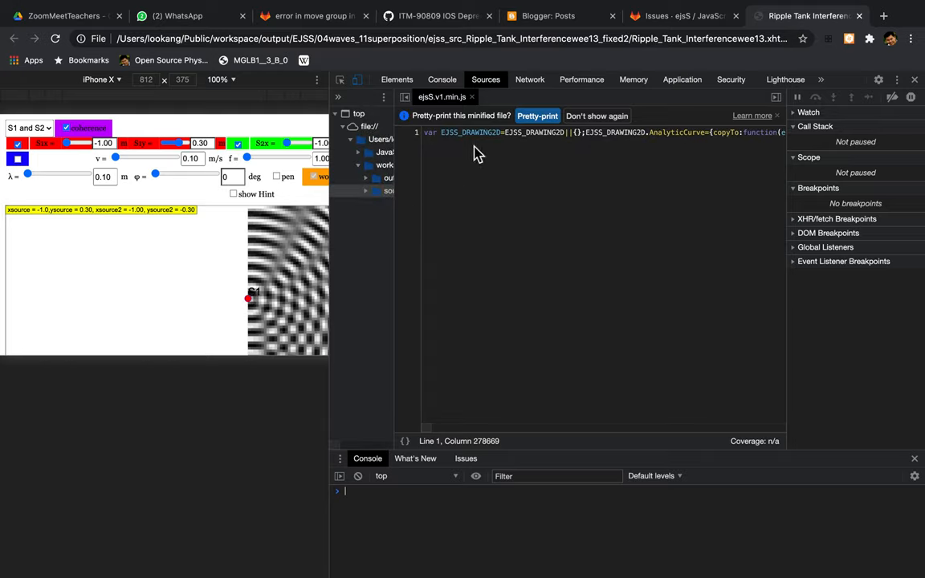
{"action": "left_click", "coordinate": [441, 78]}
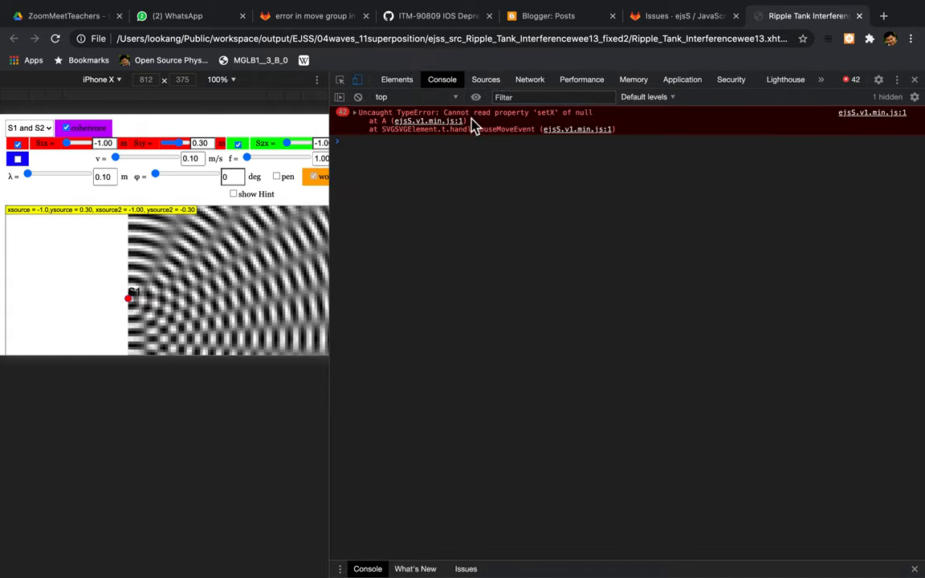
{"action": "mouse_move", "coordinate": [502, 178]}
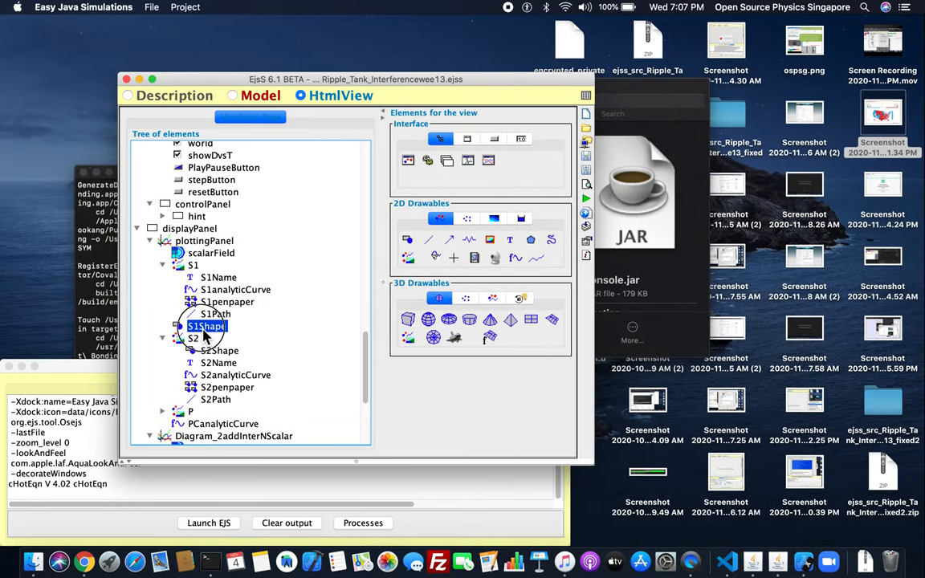
Step: Reopen S1Shape's properties to clear its MovesGroup value
{"action": "double_click", "coordinate": [206, 326]}
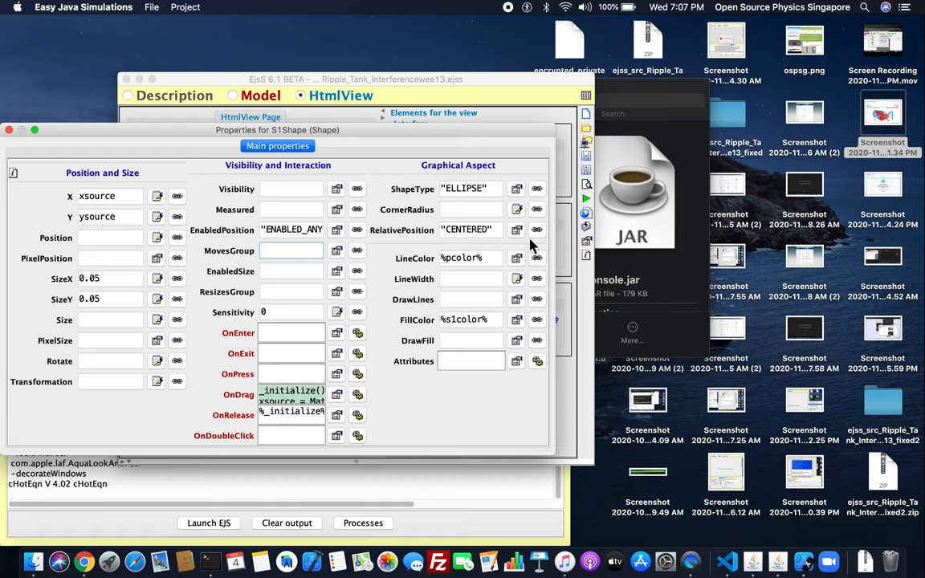
{"action": "mouse_move", "coordinate": [225, 265]}
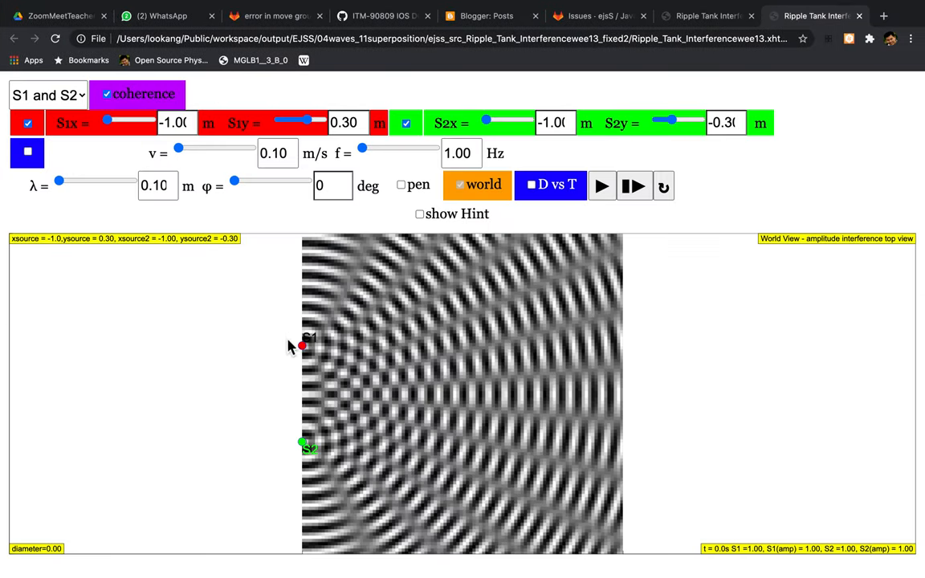
Step: Drag the red source S1 into the tank, to about x = -0.70, y = 0.38, without errors
{"action": "left_click_drag", "start_coordinate": [302, 347], "coordinate": [367, 350]}
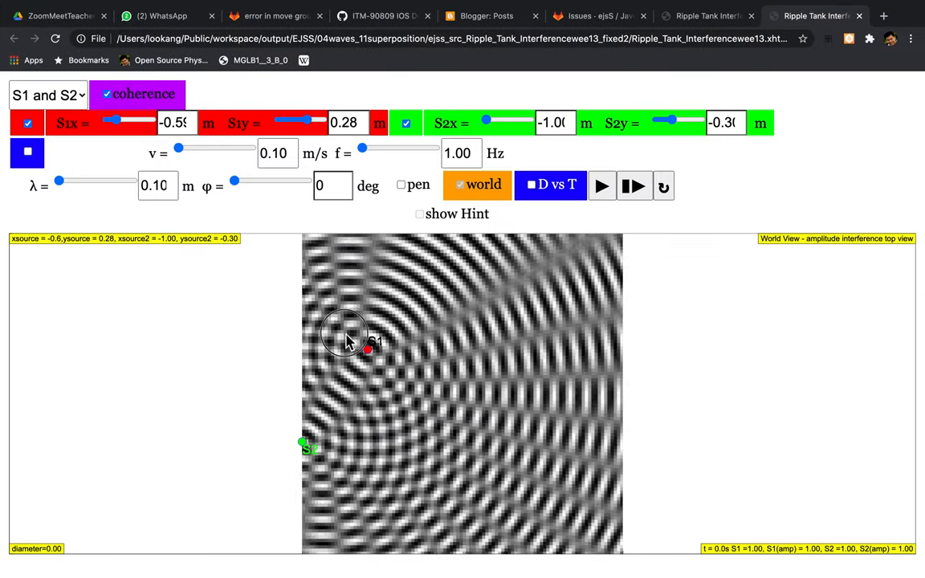
{"action": "left_click_drag", "start_coordinate": [368, 350], "coordinate": [350, 336]}
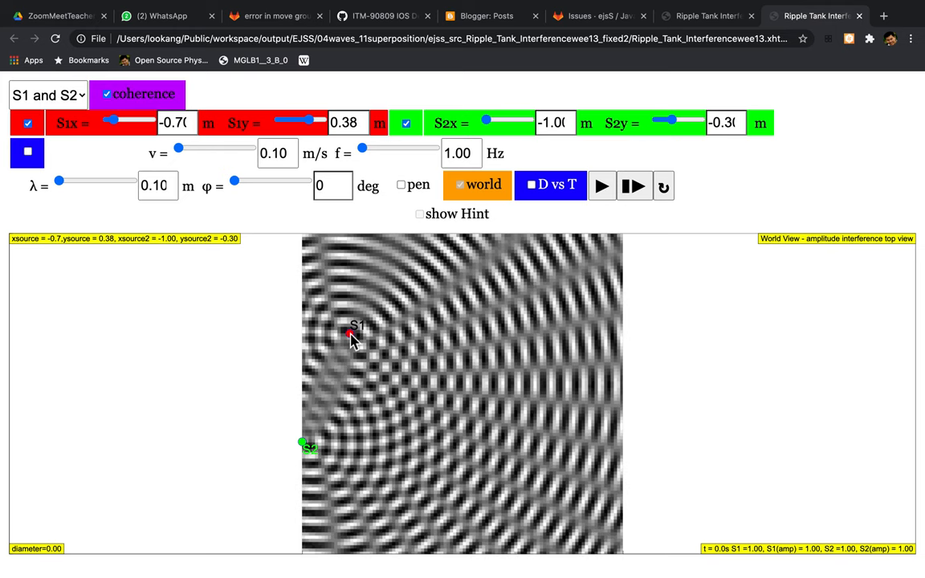
{"action": "mouse_move", "coordinate": [378, 378]}
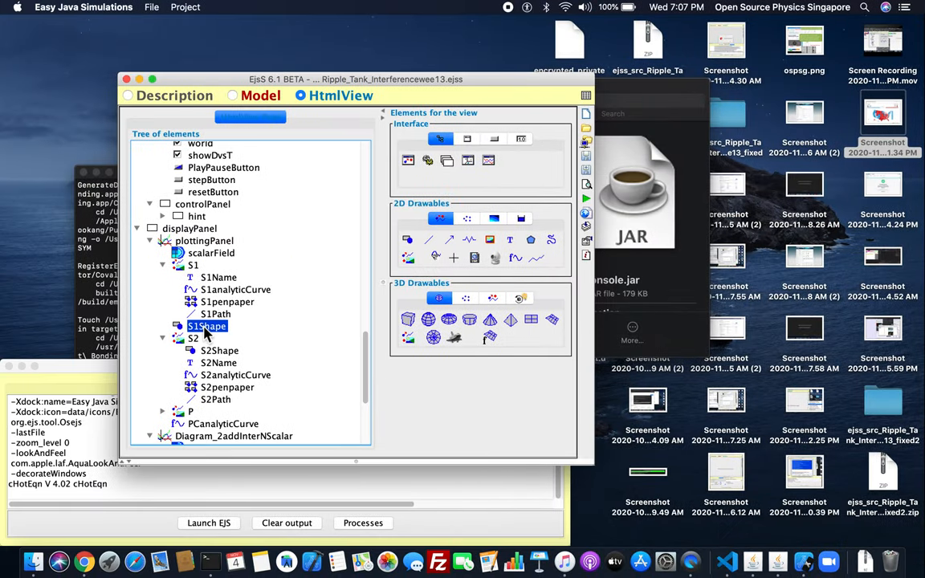
Step: Set S1Shape's MovesGroup back to true and run the regenerated simulation in the browser
{"action": "double_click", "coordinate": [208, 325]}
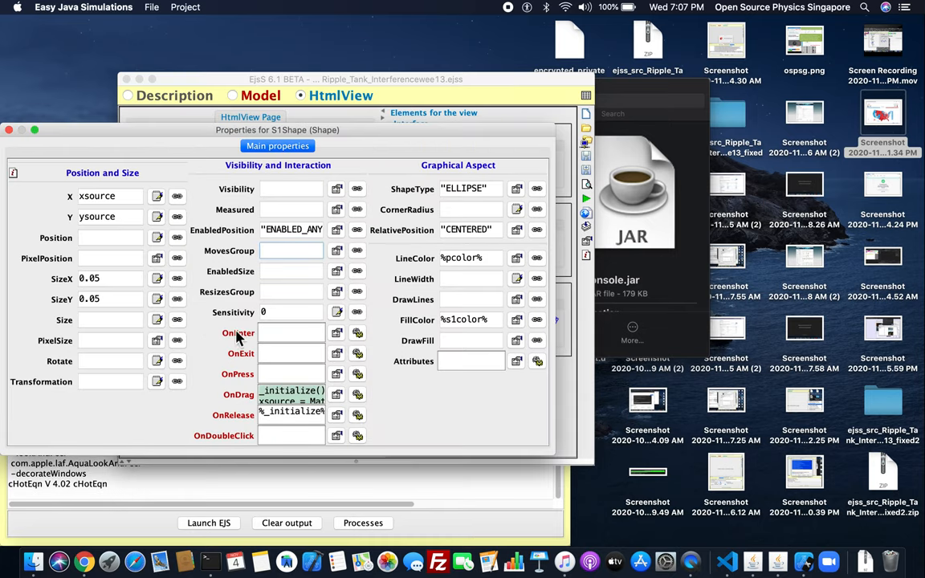
{"action": "mouse_move", "coordinate": [260, 265]}
{"action": "type", "text": "true"}
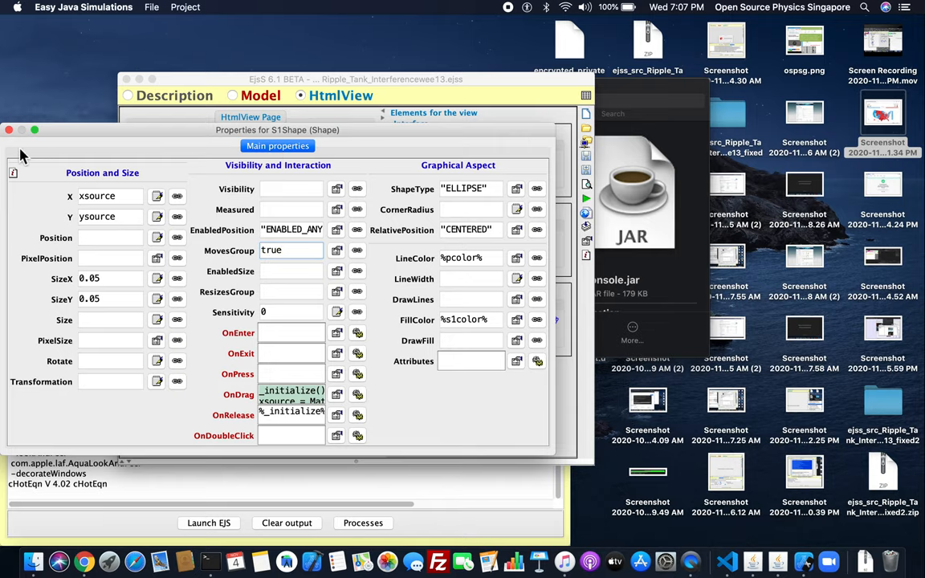
{"action": "left_click", "coordinate": [10, 130]}
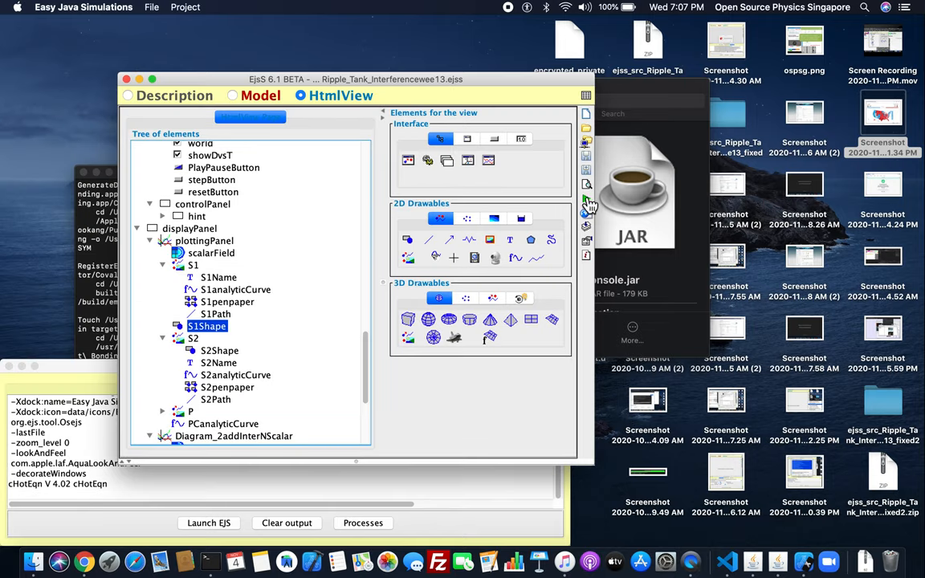
{"action": "left_click", "coordinate": [209, 523]}
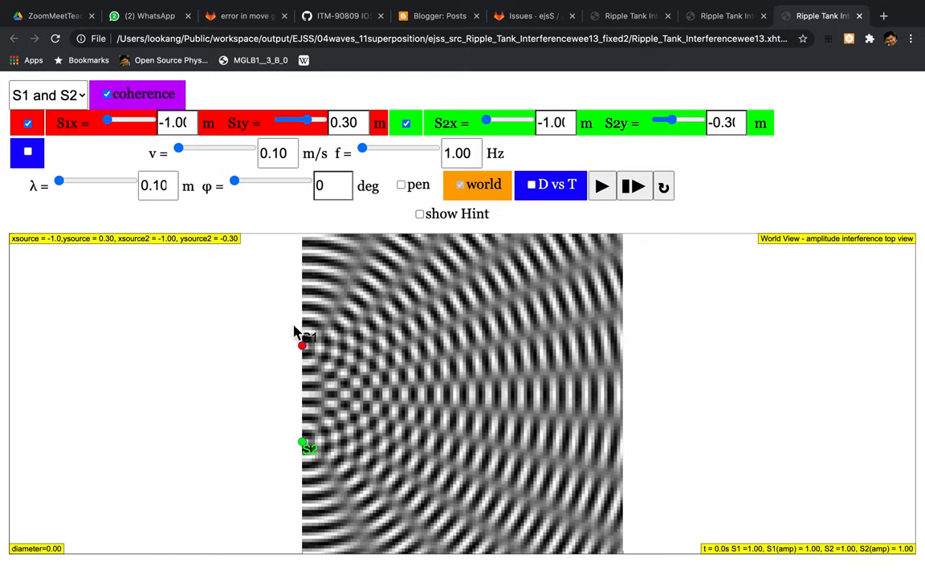
{"action": "mouse_move", "coordinate": [340, 344]}
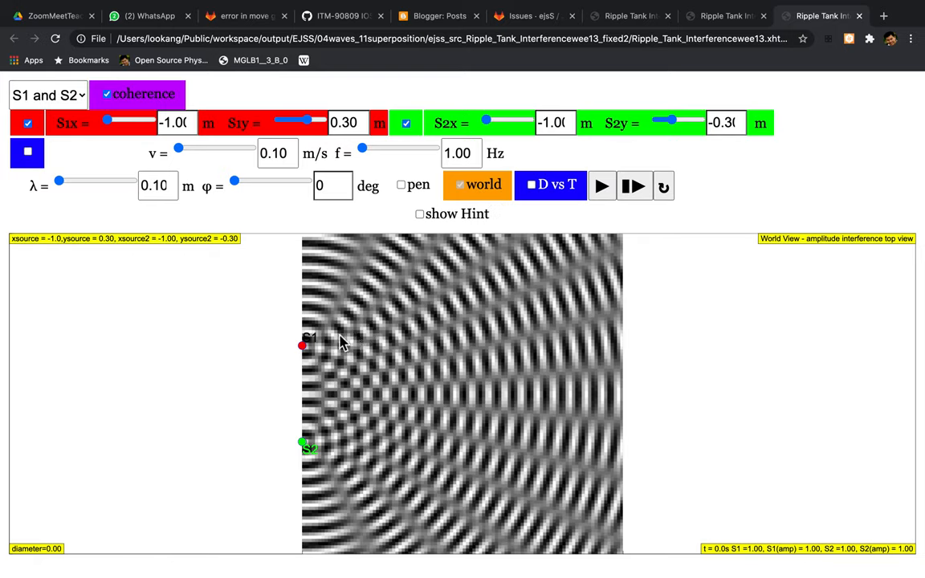